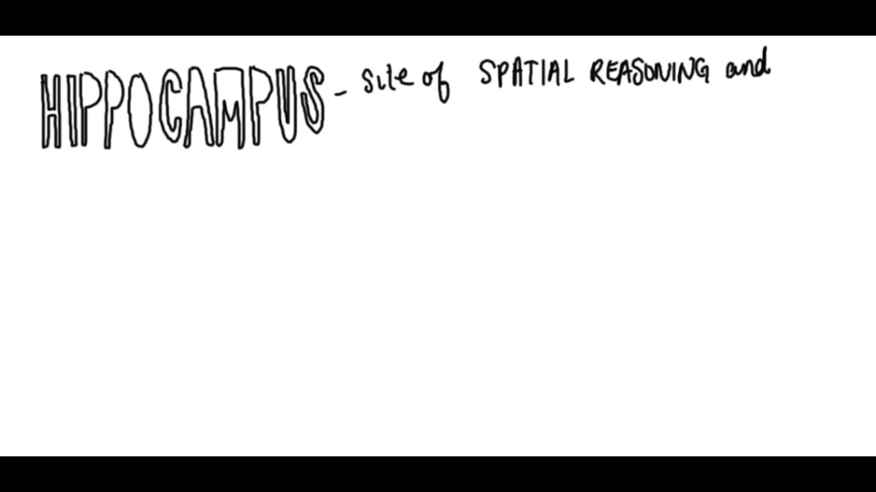
type("MEMORY")
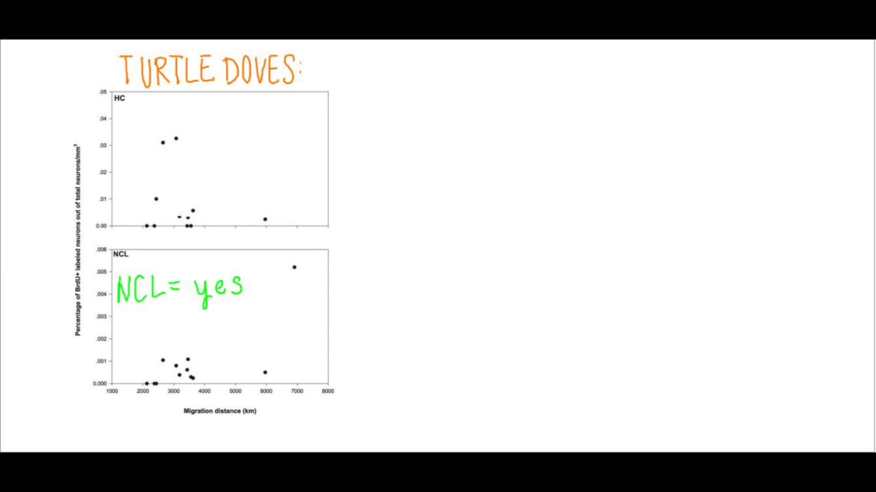
type("HC= no")
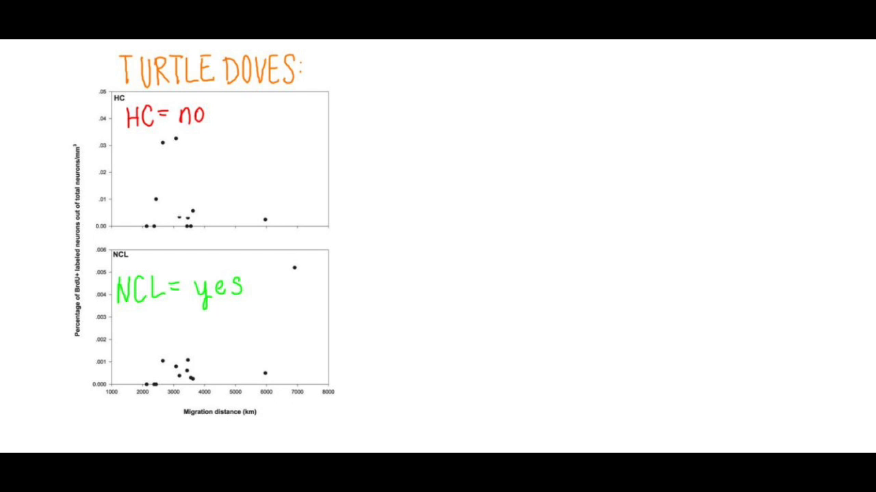